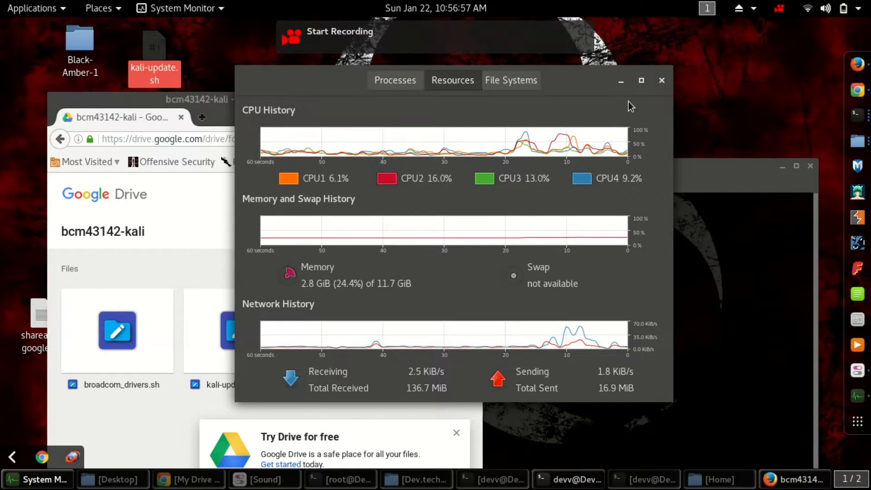
Bring the Firefox window showing the bcm43142-kali Drive folder to the front.
{"action": "left_click", "coordinate": [339, 32]}
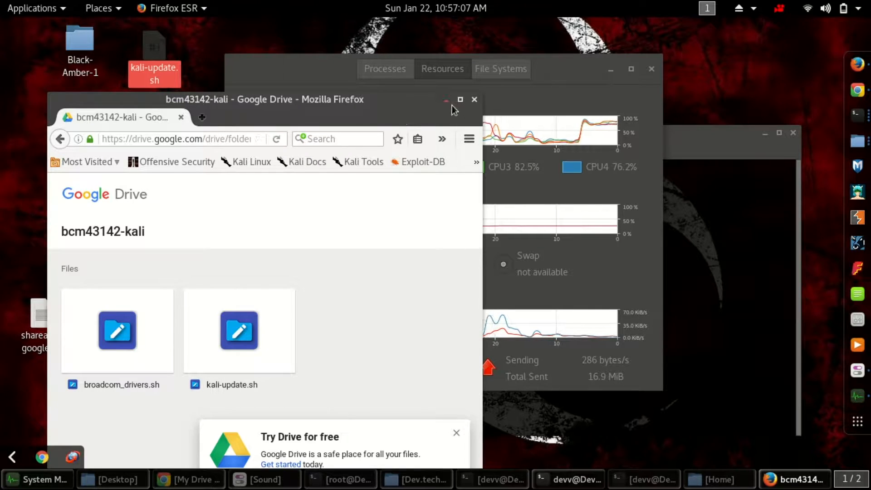
{"action": "left_click", "coordinate": [473, 100]}
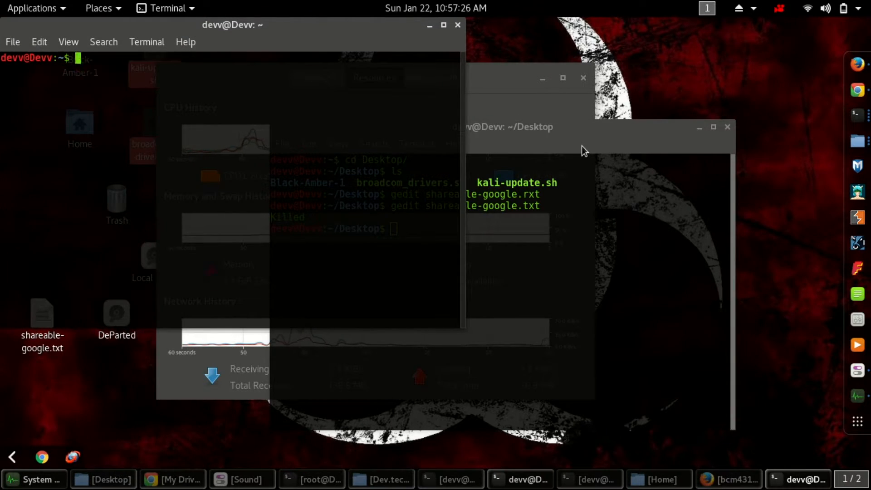
Run lspci to confirm the Broadcom BCM43142 network controller, then minimize the terminal.
{"action": "key", "text": "Return"}
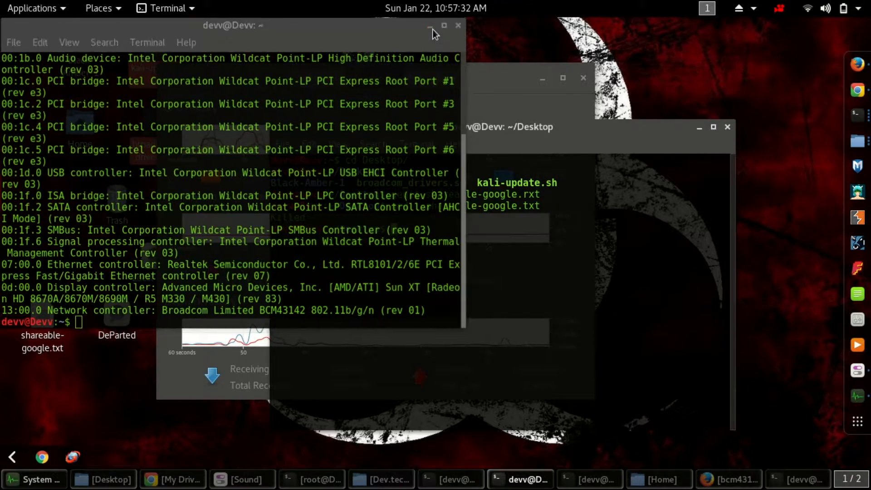
{"action": "left_click", "coordinate": [457, 26]}
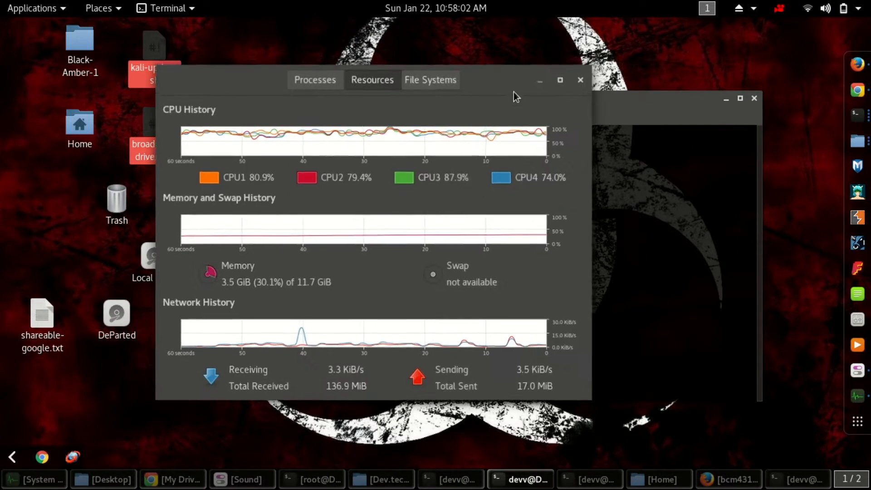
Minimize System Monitor and make kali-update.sh executable with chmod +x.
{"action": "left_click", "coordinate": [579, 80]}
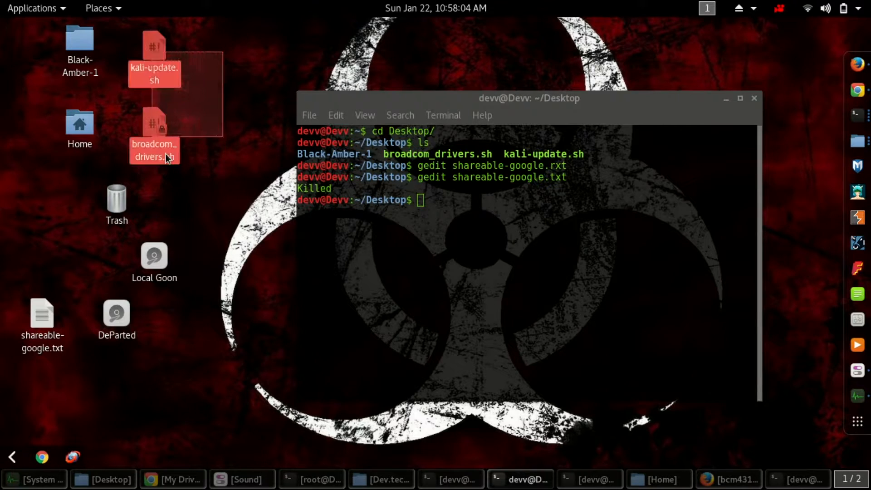
{"action": "left_click", "coordinate": [491, 208]}
{"action": "type", "text": "ls"}
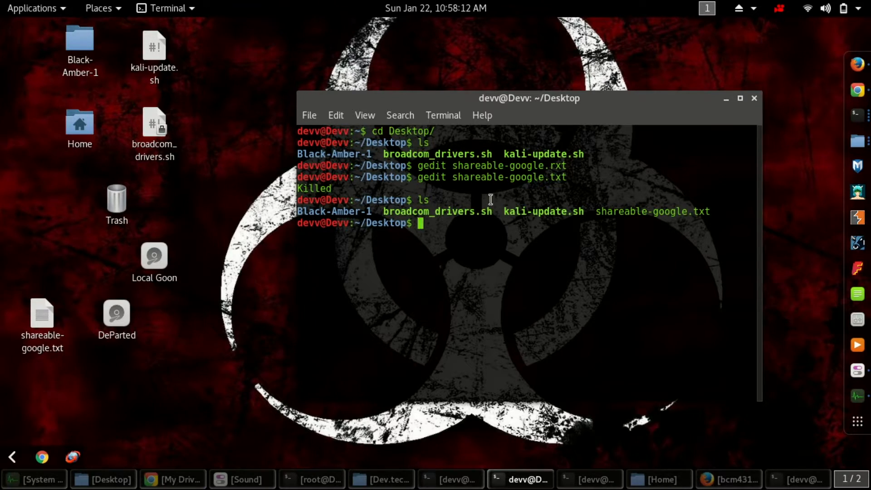
{"action": "type", "text": "2"}
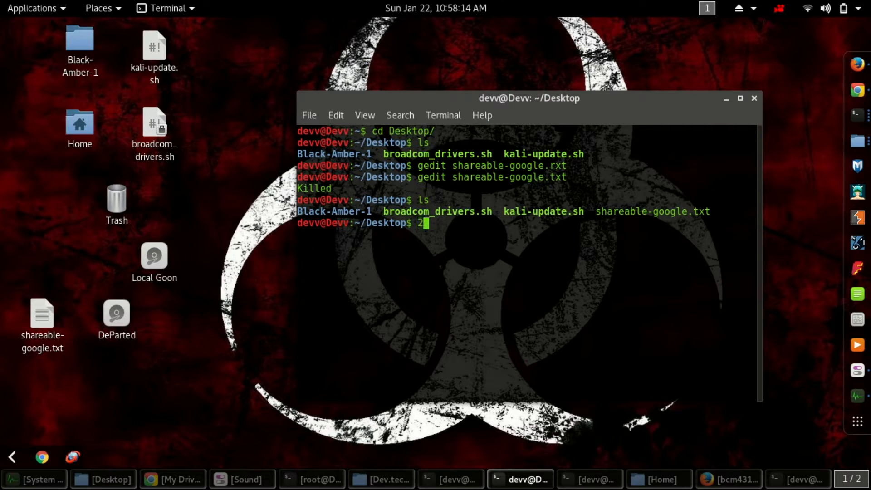
{"action": "type", "text": "ch"}
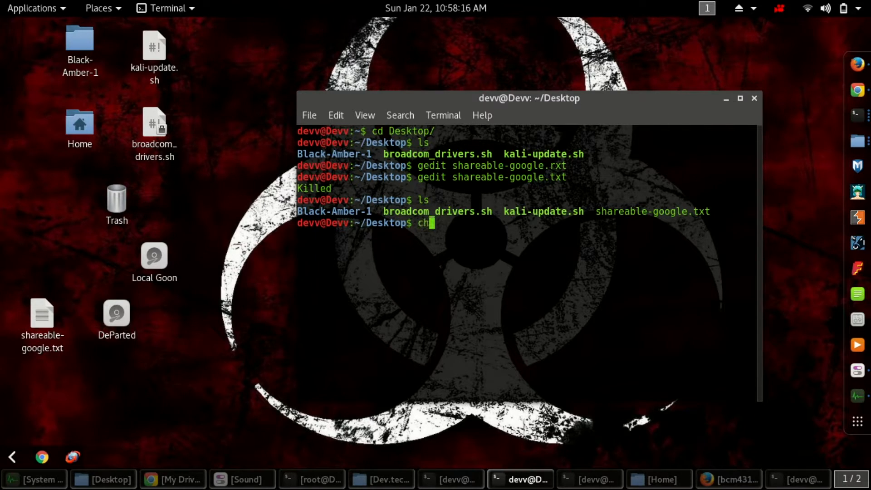
{"action": "type", "text": "m"}
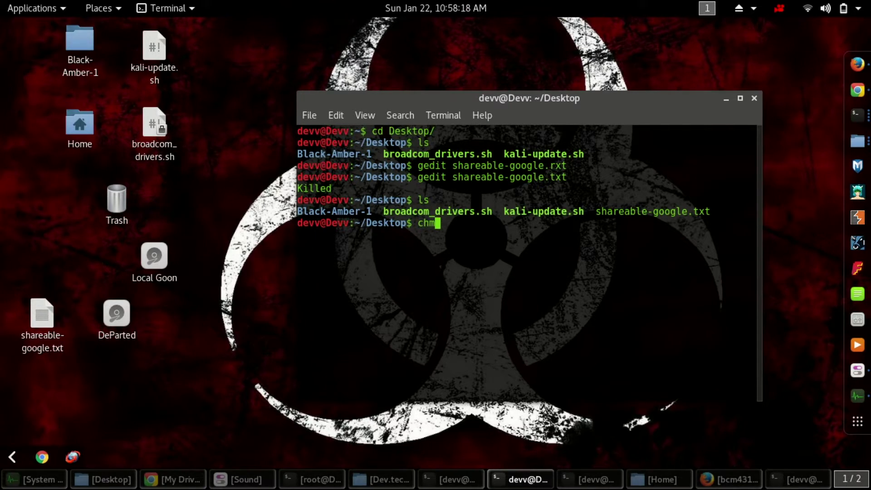
{"action": "type", "text": "od +"}
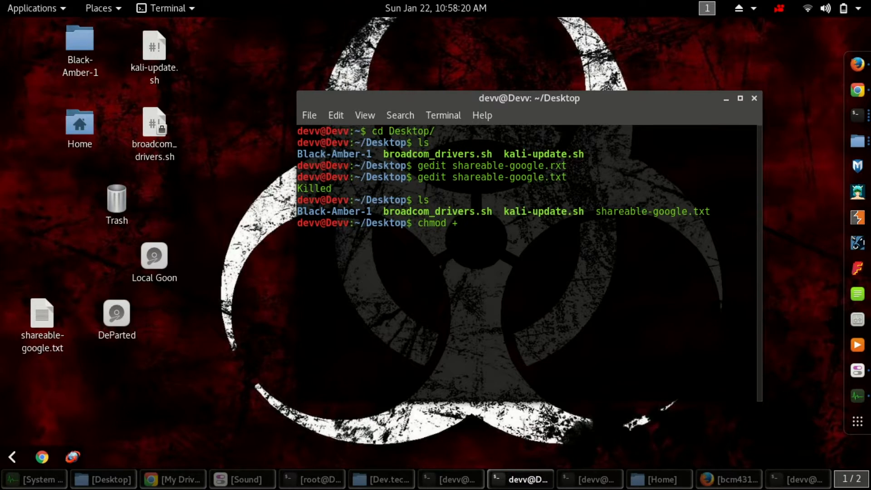
{"action": "type", "text": "x"}
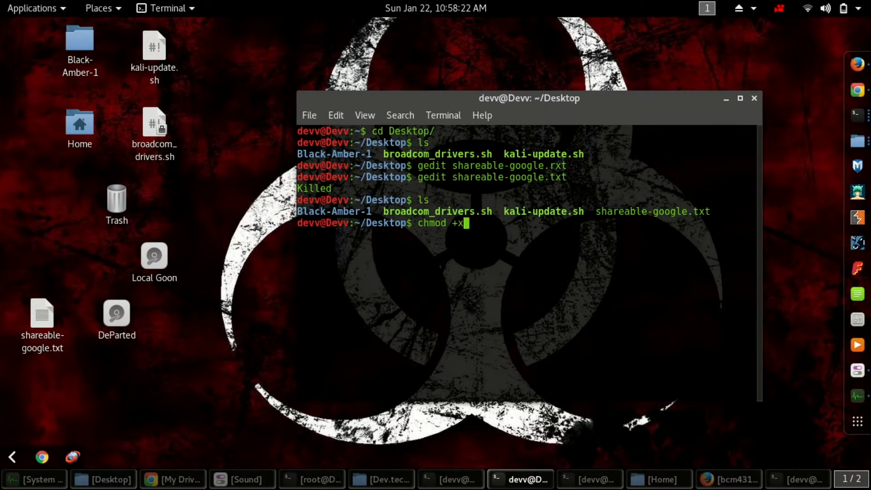
{"action": "type", "text": "k"}
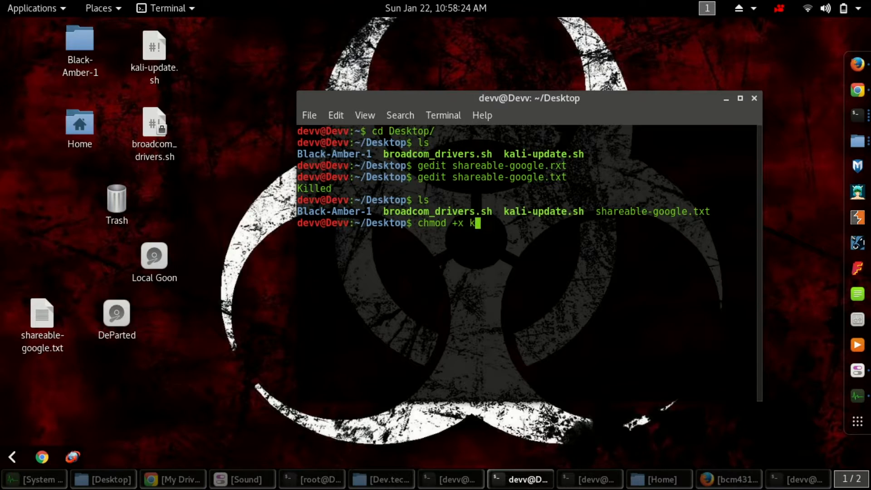
{"action": "type", "text": "ali-update.sh"}
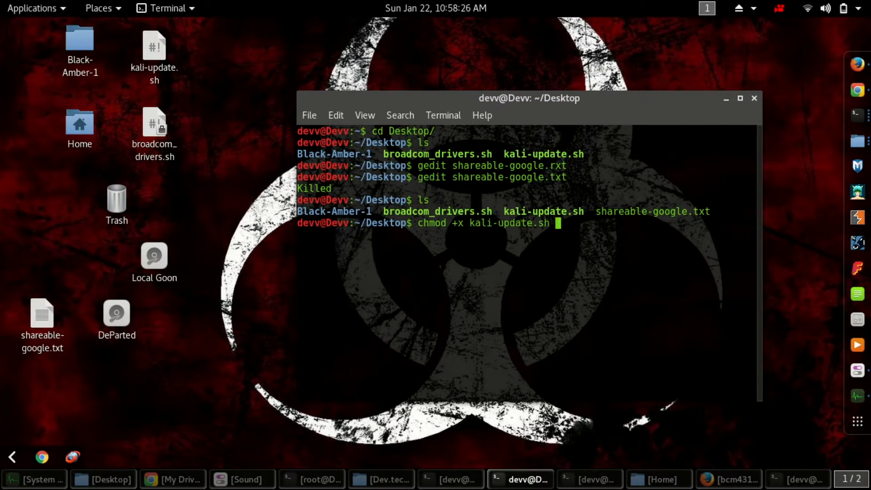
{"action": "key", "text": "Return"}
{"action": "type", "text": "ls"}
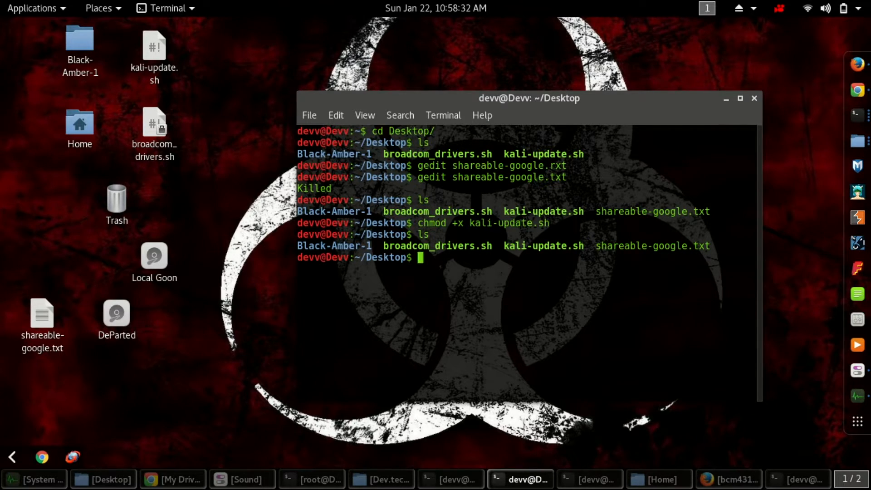
Run ./kali-update.sh and enter the password to run it as root.
{"action": "type", "text": "./"}
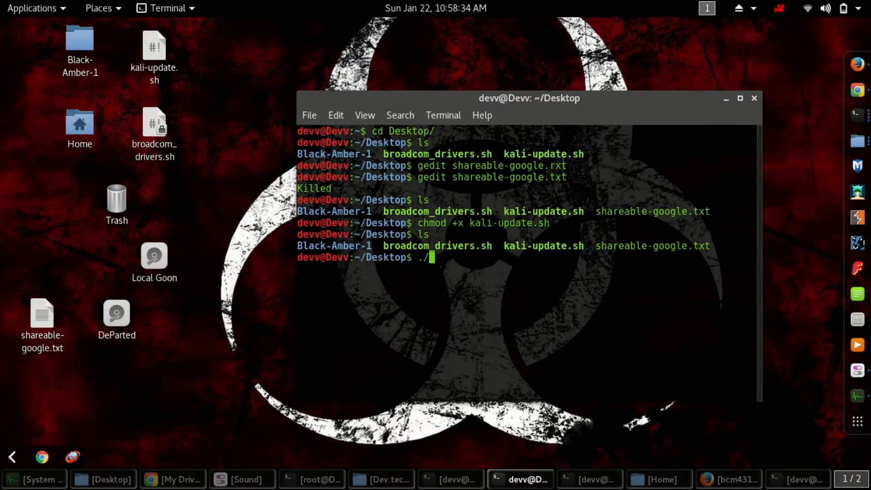
{"action": "type", "text": "kali"}
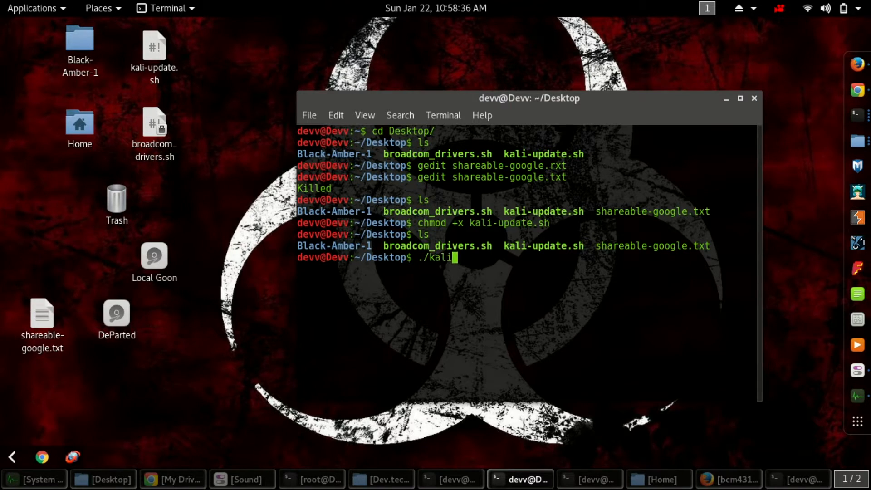
{"action": "key", "text": "Return"}
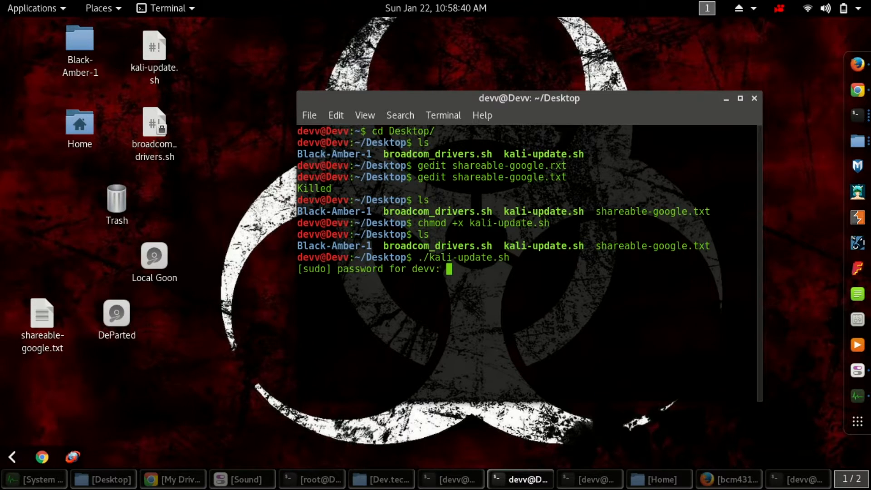
{"action": "key", "text": "Return"}
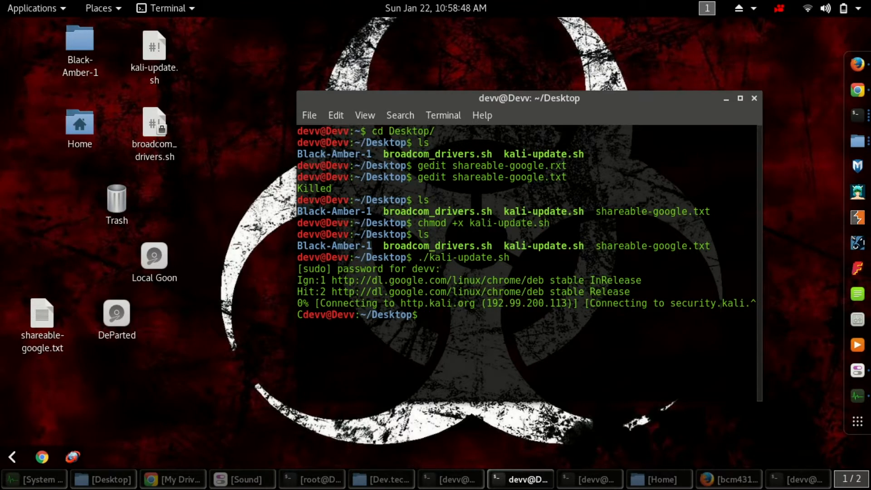
Make broadcom_drivers.sh executable with chmod +x.
{"action": "type", "text": "chmod"}
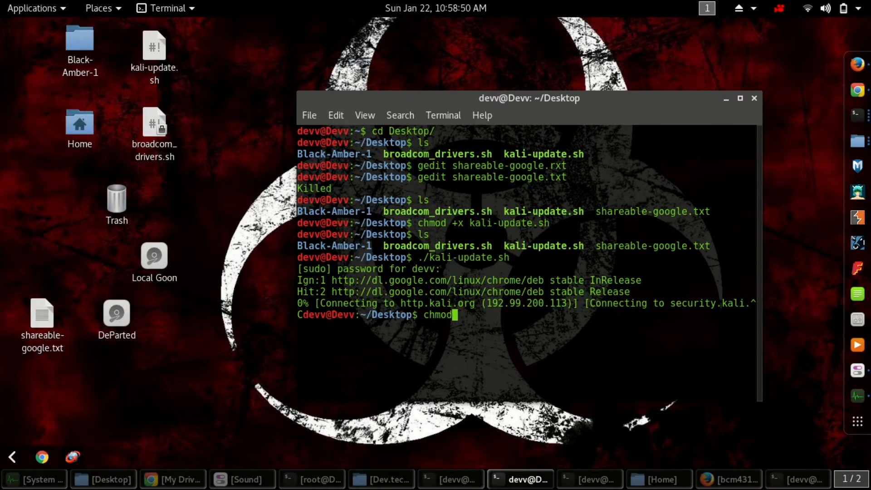
{"action": "type", "text": "+x"}
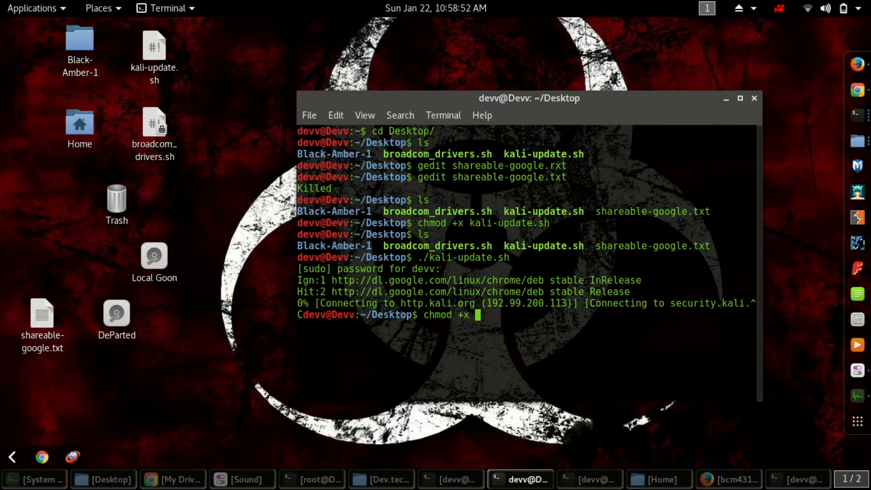
{"action": "type", "text": "n"}
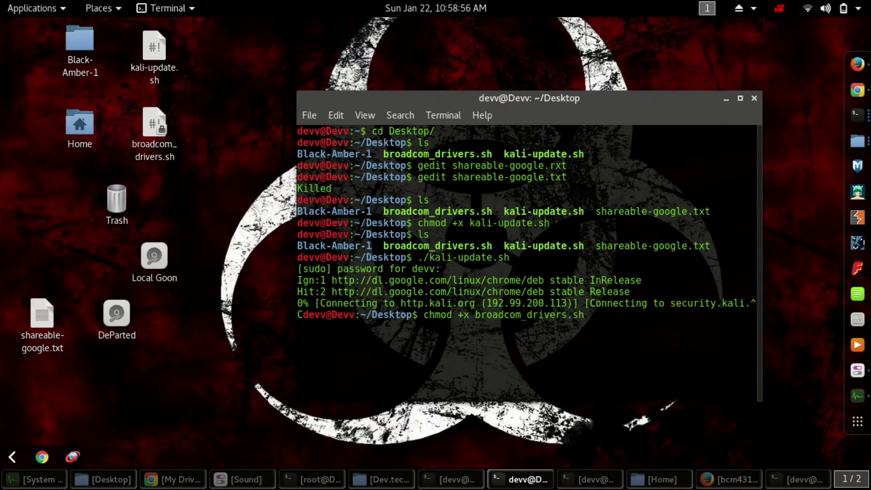
{"action": "key", "text": "Return"}
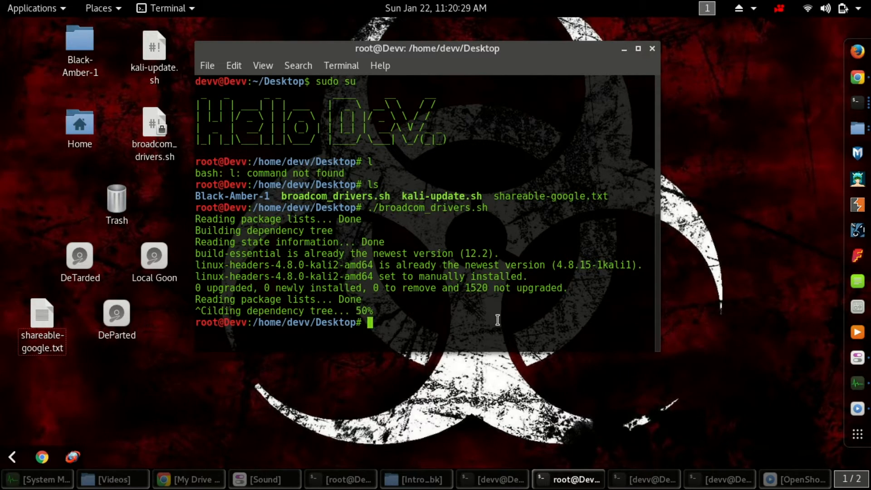
Run uname -r, which reports kernel 4.8.0-kali2-amd64.
{"action": "type", "text": "un"}
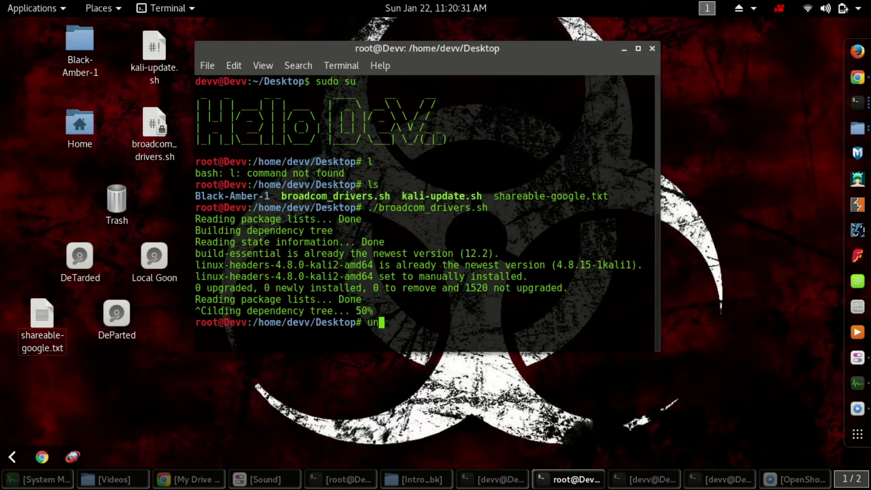
{"action": "key", "text": "Return"}
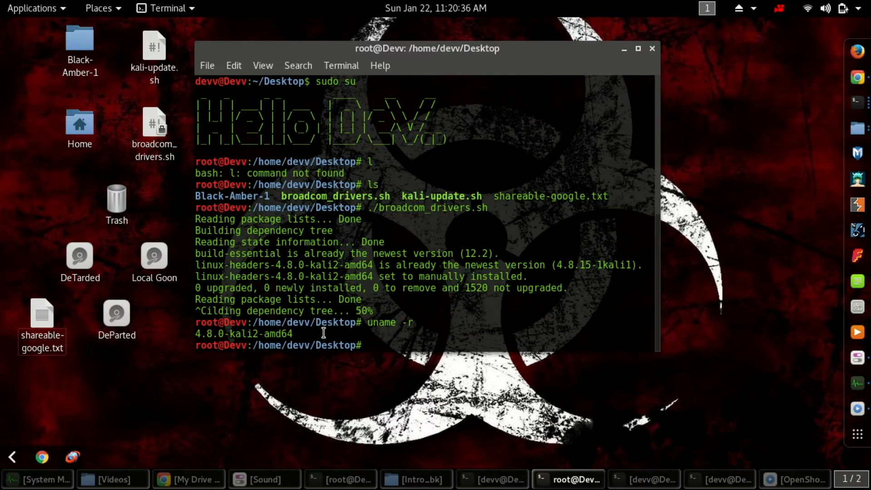
{"action": "mouse_move", "coordinate": [433, 322]}
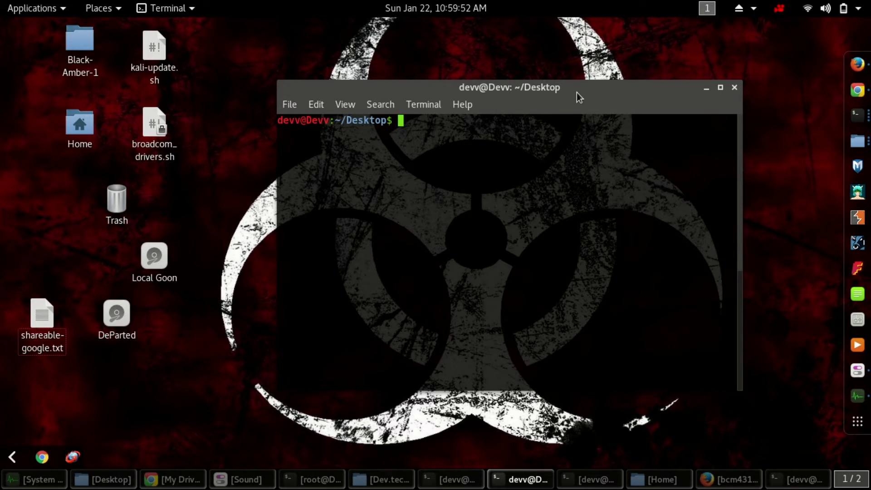
Switch to a root shell with sudo su and list the Desktop files.
{"action": "type", "text": "sudo s"}
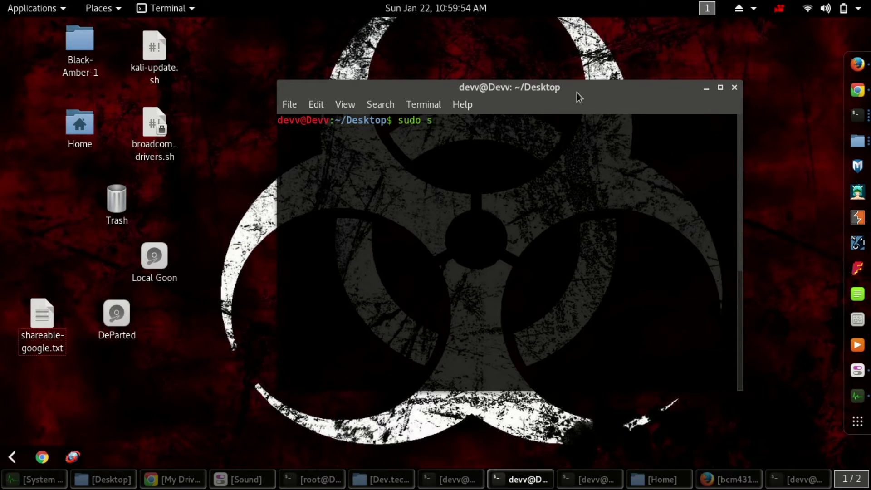
{"action": "key", "text": "Return"}
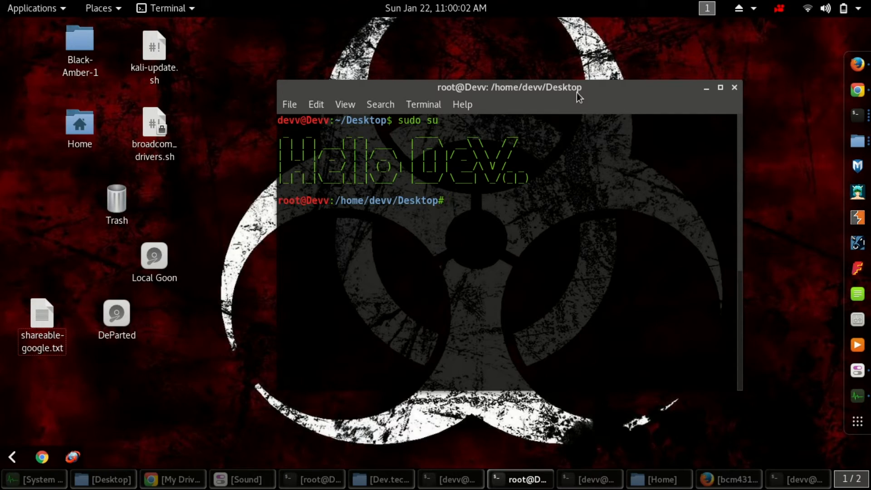
{"action": "type", "text": "ls"}
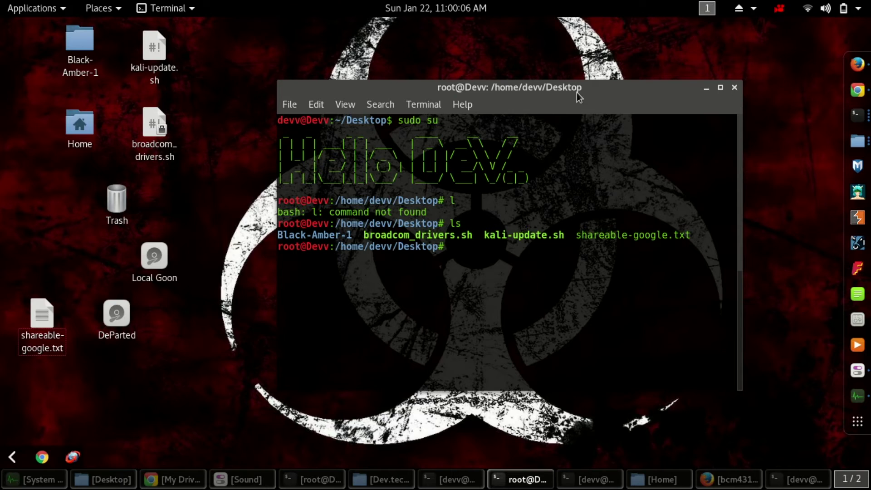
Run broadcom_drivers.sh as root; build-essential and linux headers are already newest.
{"action": "type", "text": "chmo"}
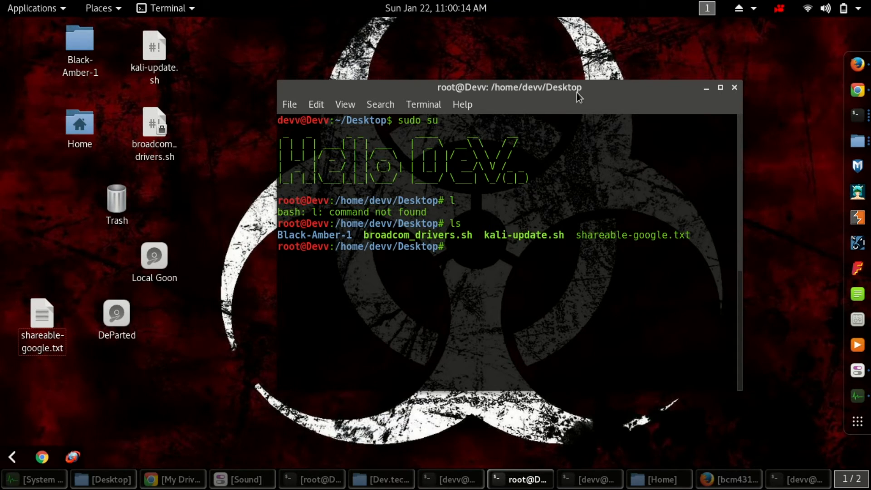
{"action": "type", "text": "./"}
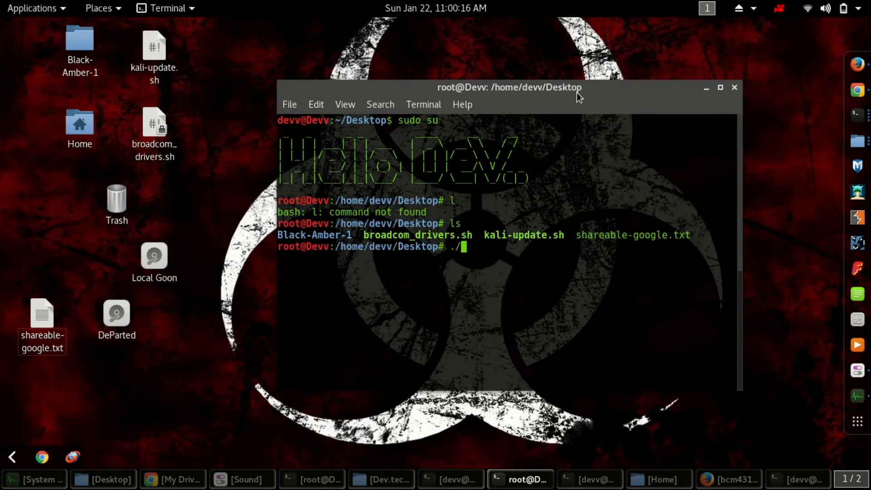
{"action": "type", "text": "br"}
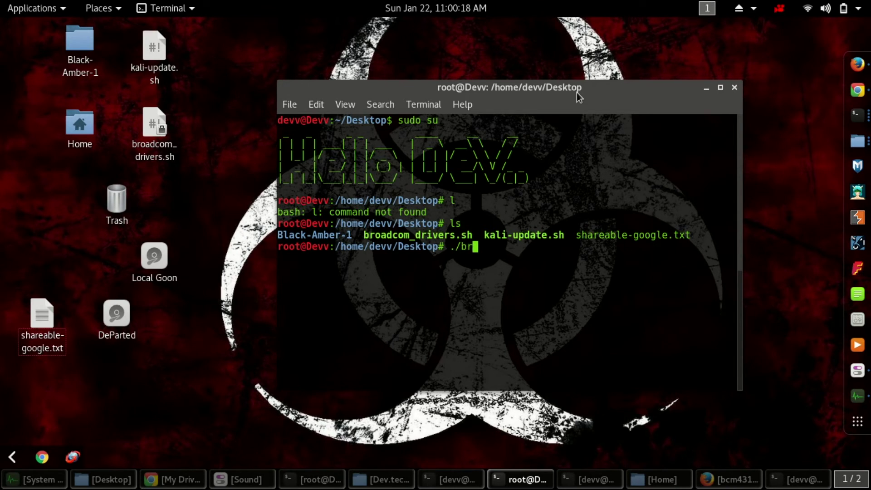
{"action": "type", "text": "ao"}
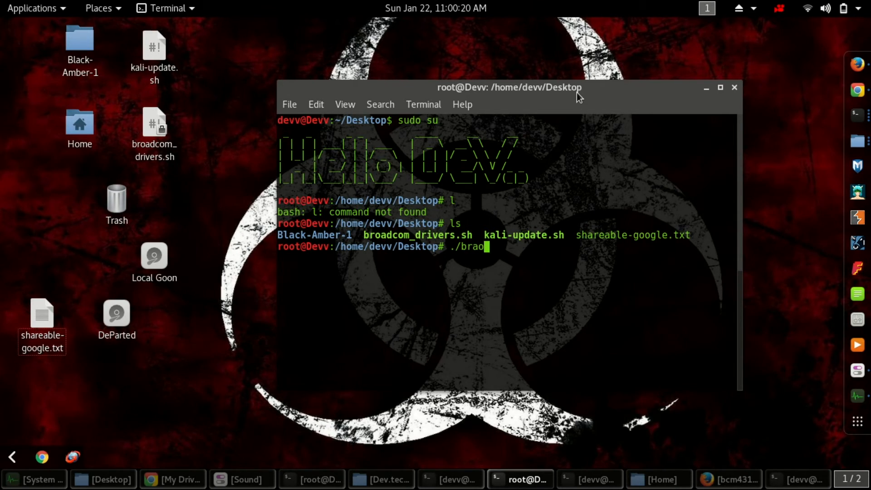
{"action": "type", "text": "a"}
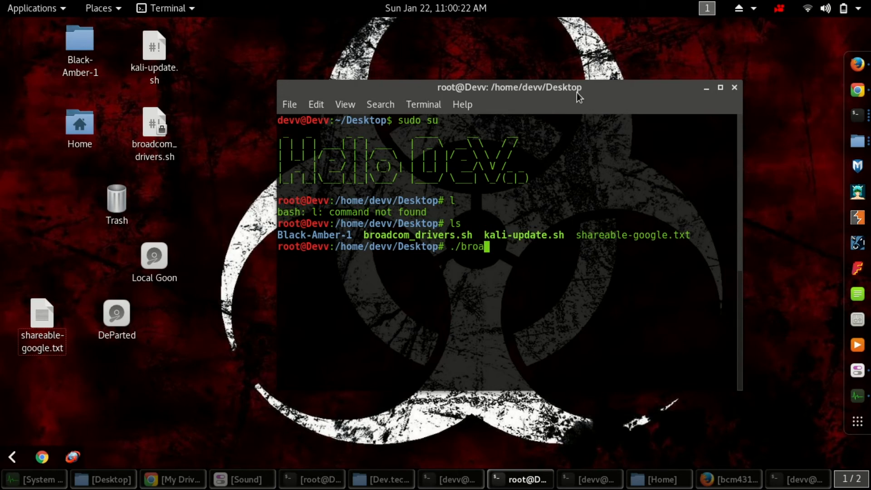
{"action": "key", "text": "Return"}
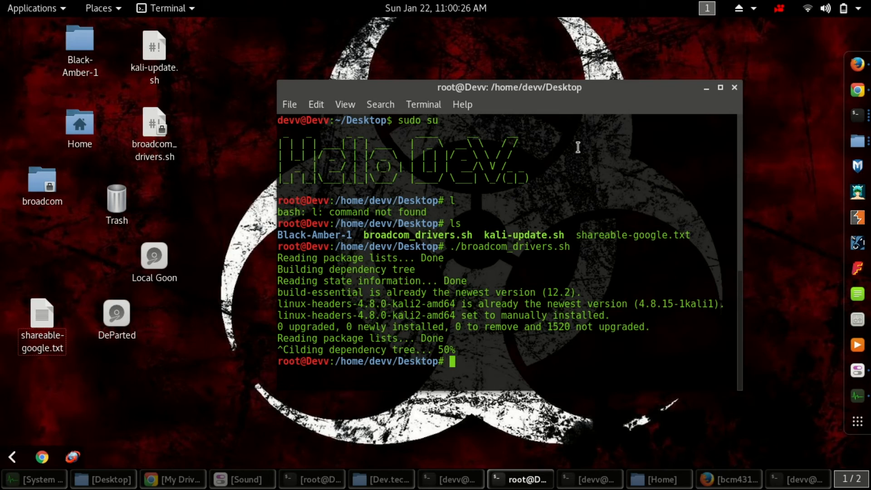
Permanently delete the broadcom desktop folder and discard the partly typed restart command.
{"action": "left_click", "coordinate": [42, 180]}
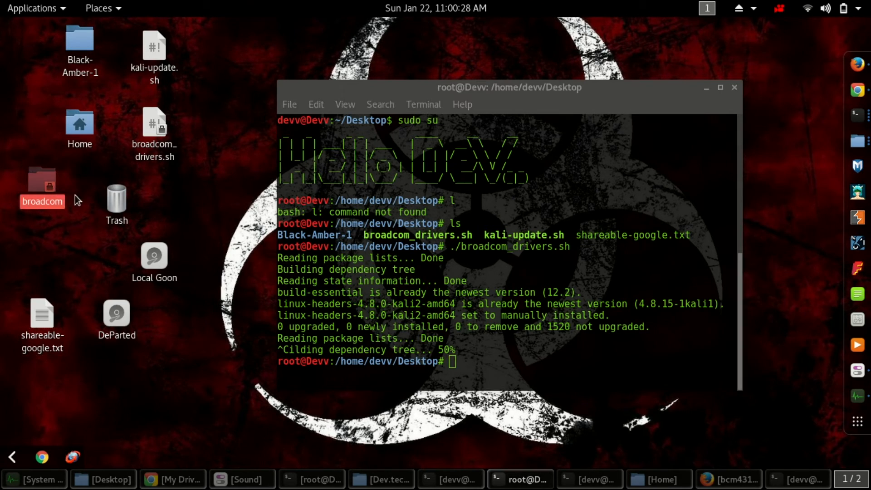
{"action": "key", "text": "Delete"}
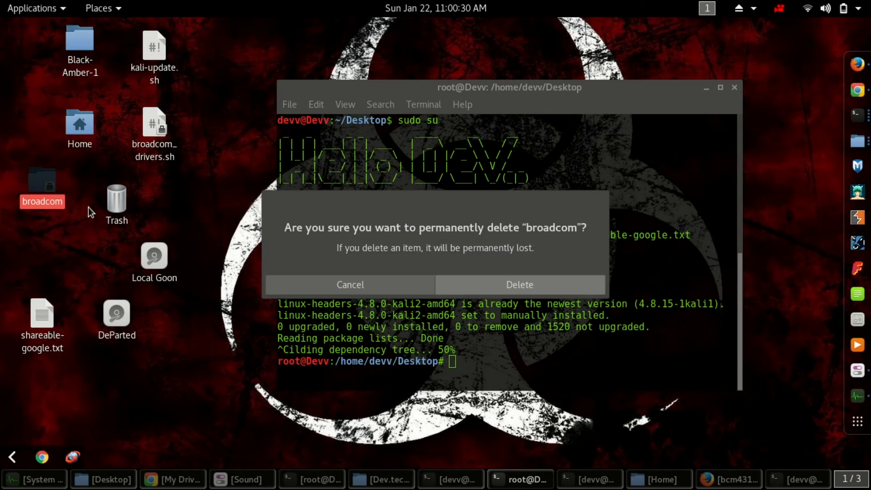
{"action": "left_click", "coordinate": [518, 284]}
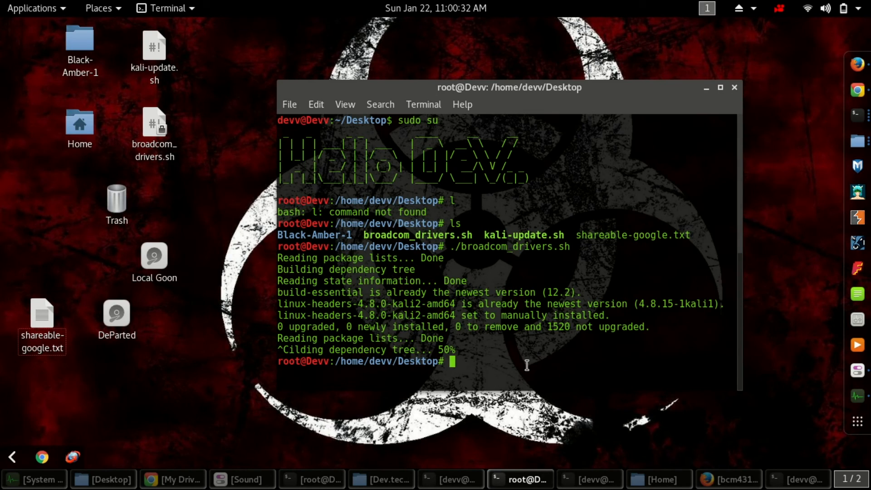
{"action": "type", "text": "rest"}
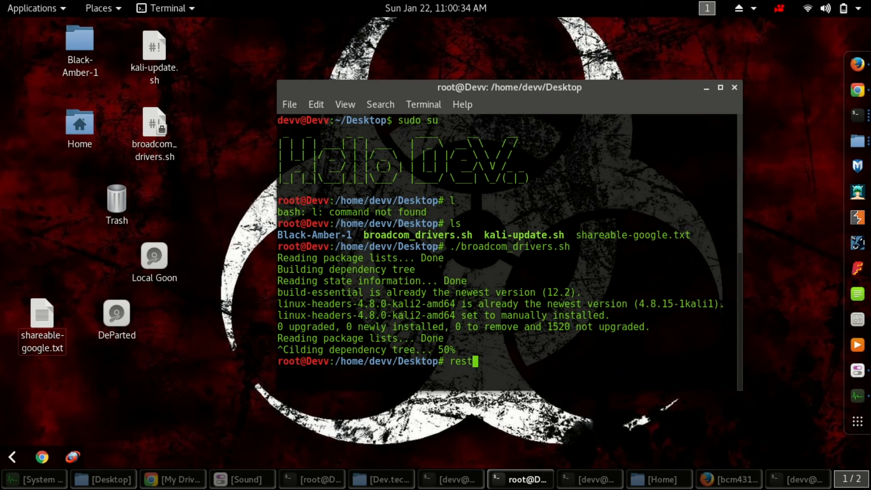
{"action": "key", "text": "ctrl+c"}
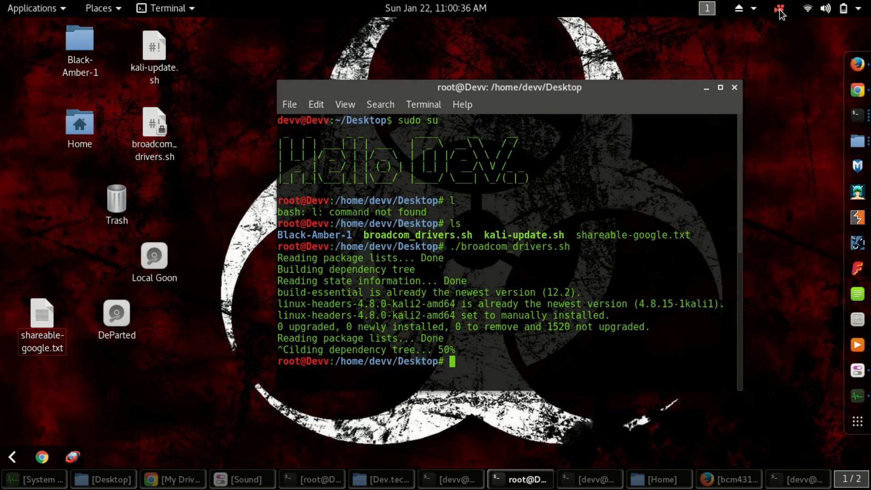
{"action": "mouse_move", "coordinate": [596, 99]}
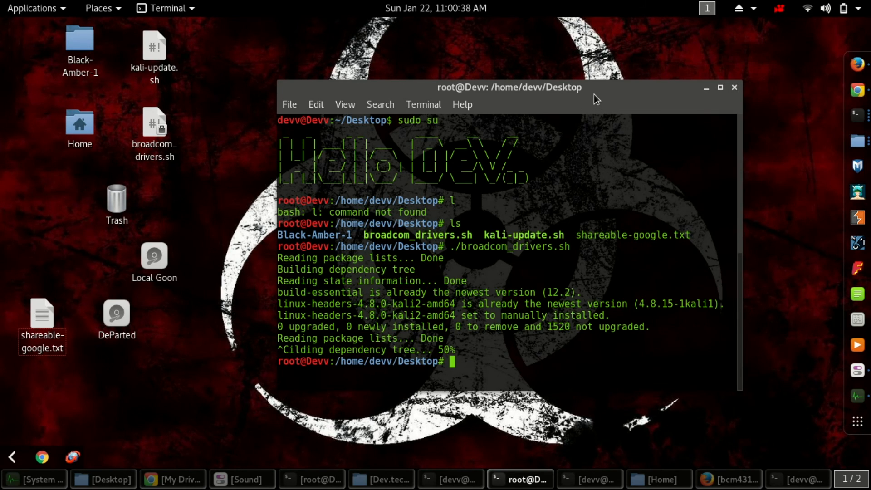